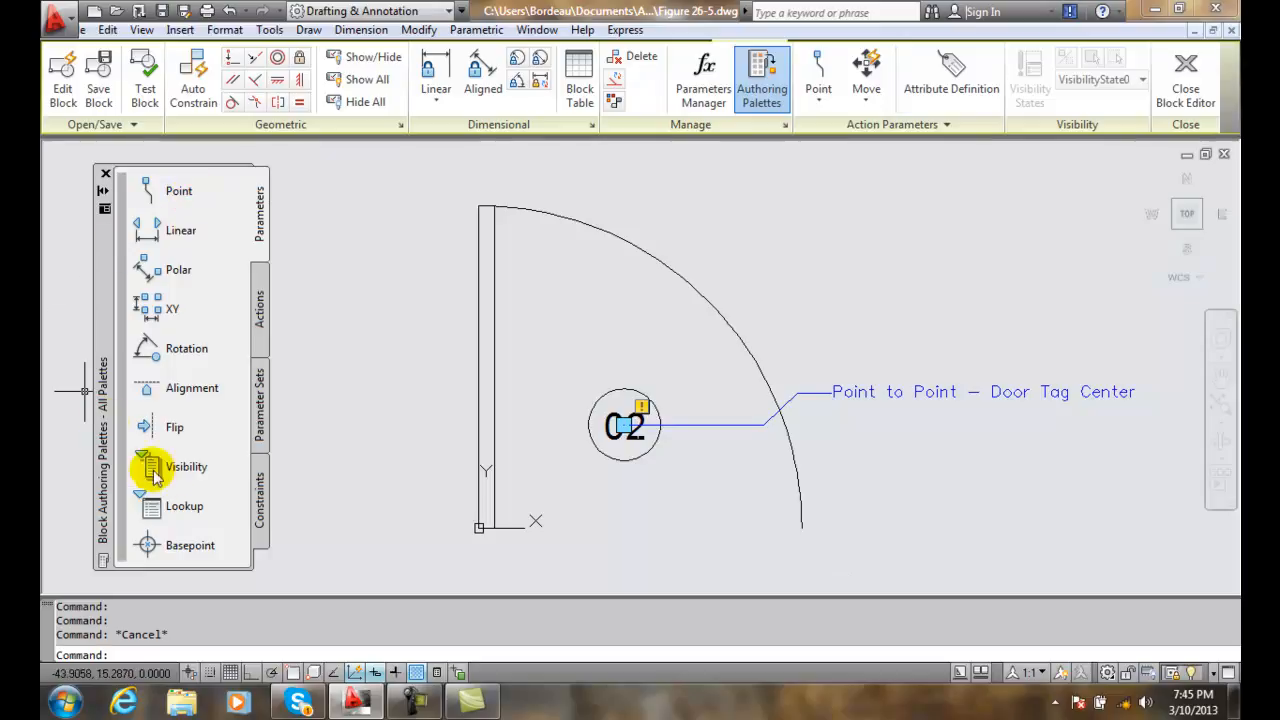
mouse_move(176, 428)
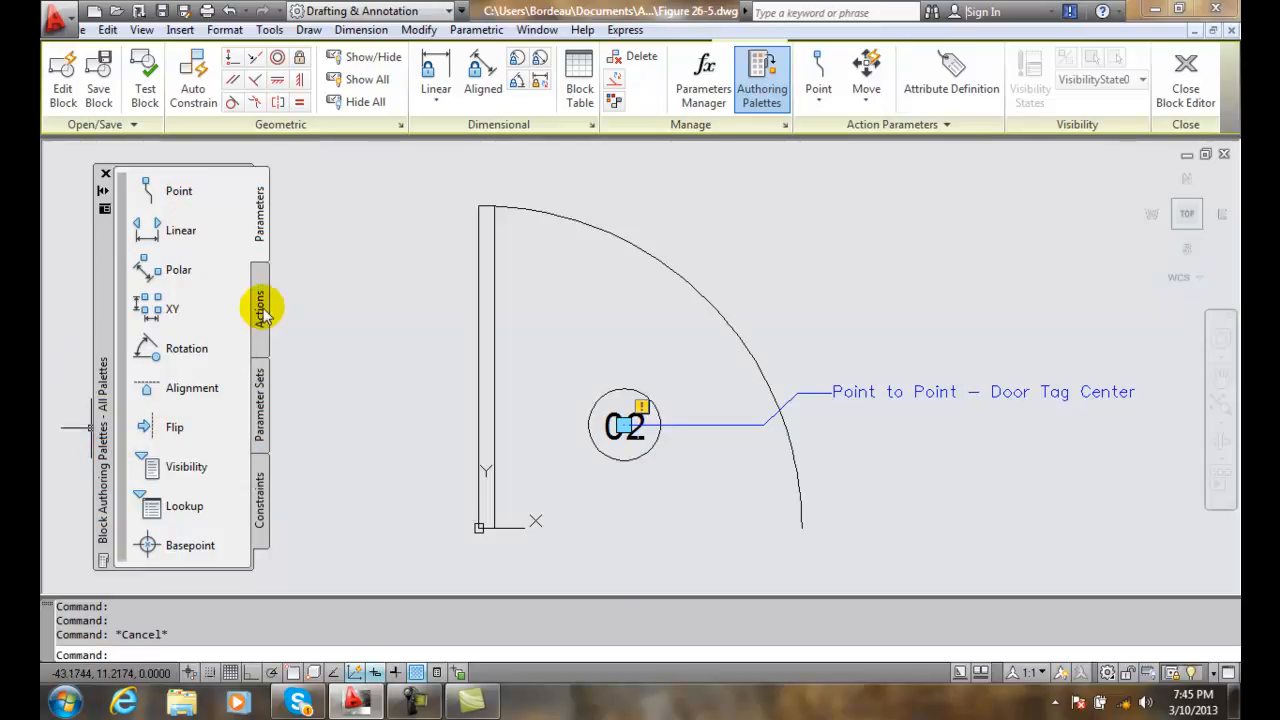
Step: Show the Actions palette of block authoring tools
left_click(260, 304)
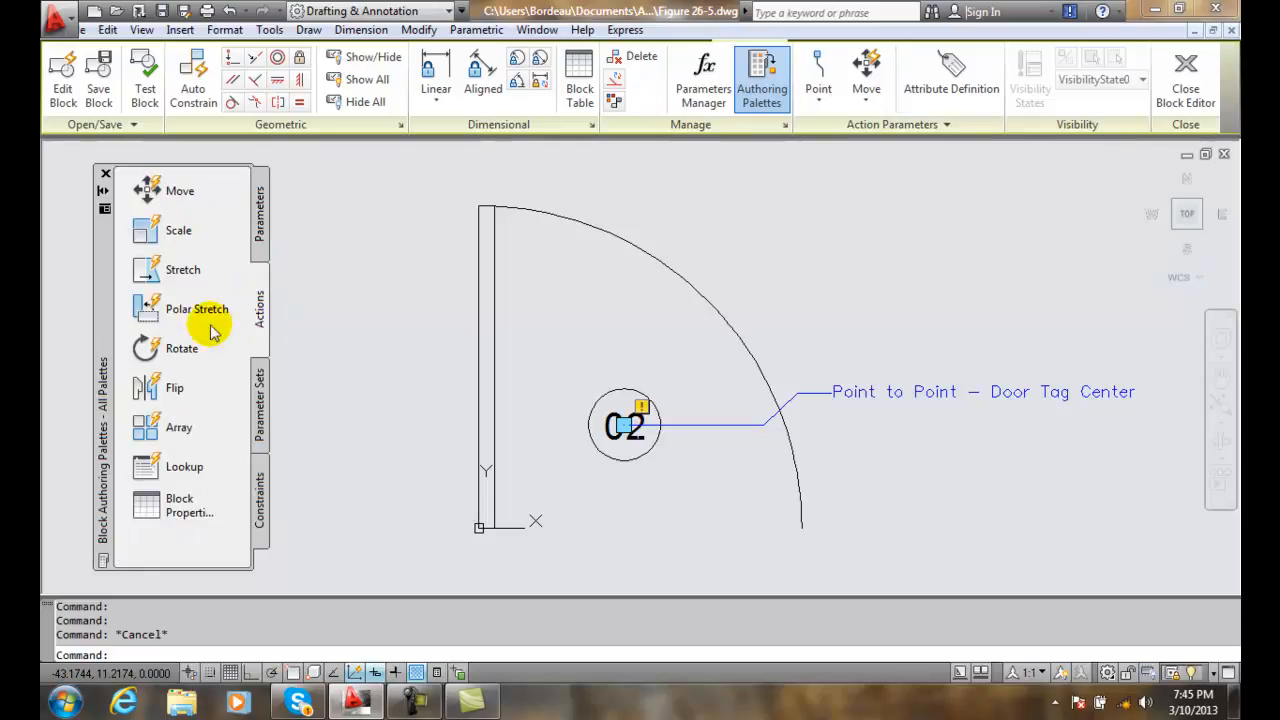
mouse_move(164, 192)
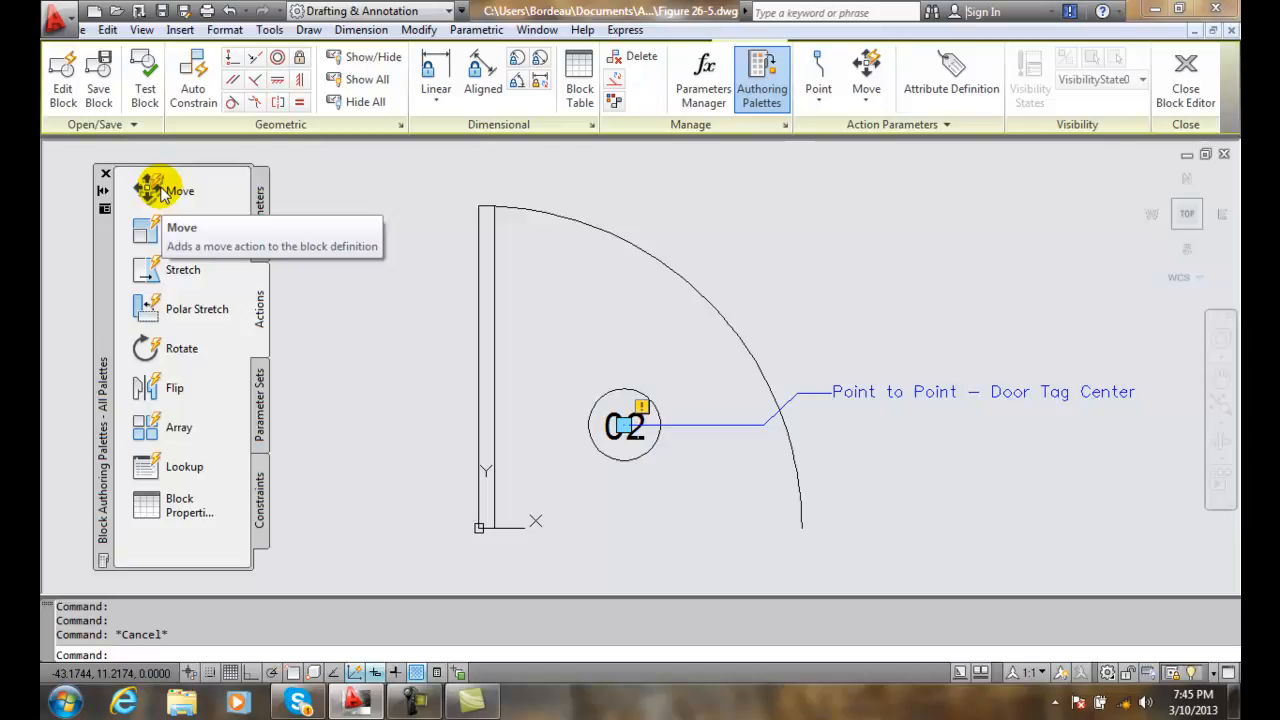
Step: Add a Move action to the Point parameter with the tag circle and 02 text as its objects
left_click(164, 190)
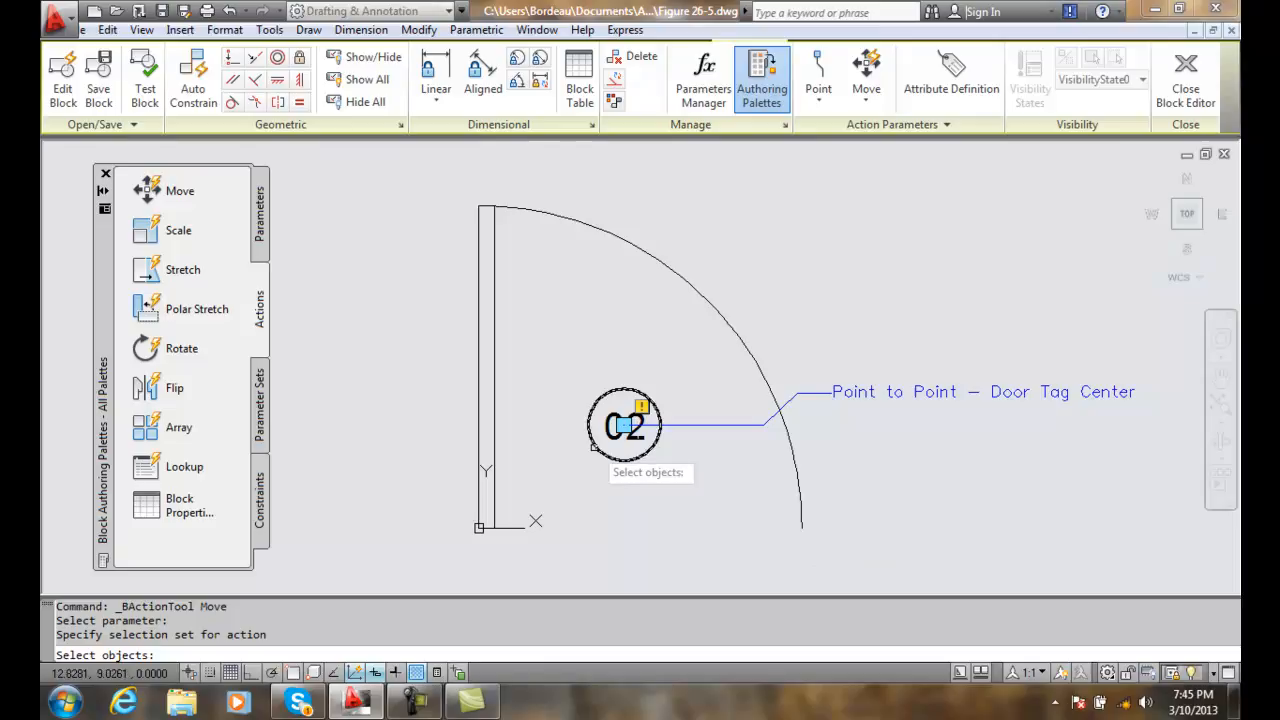
left_click(624, 424)
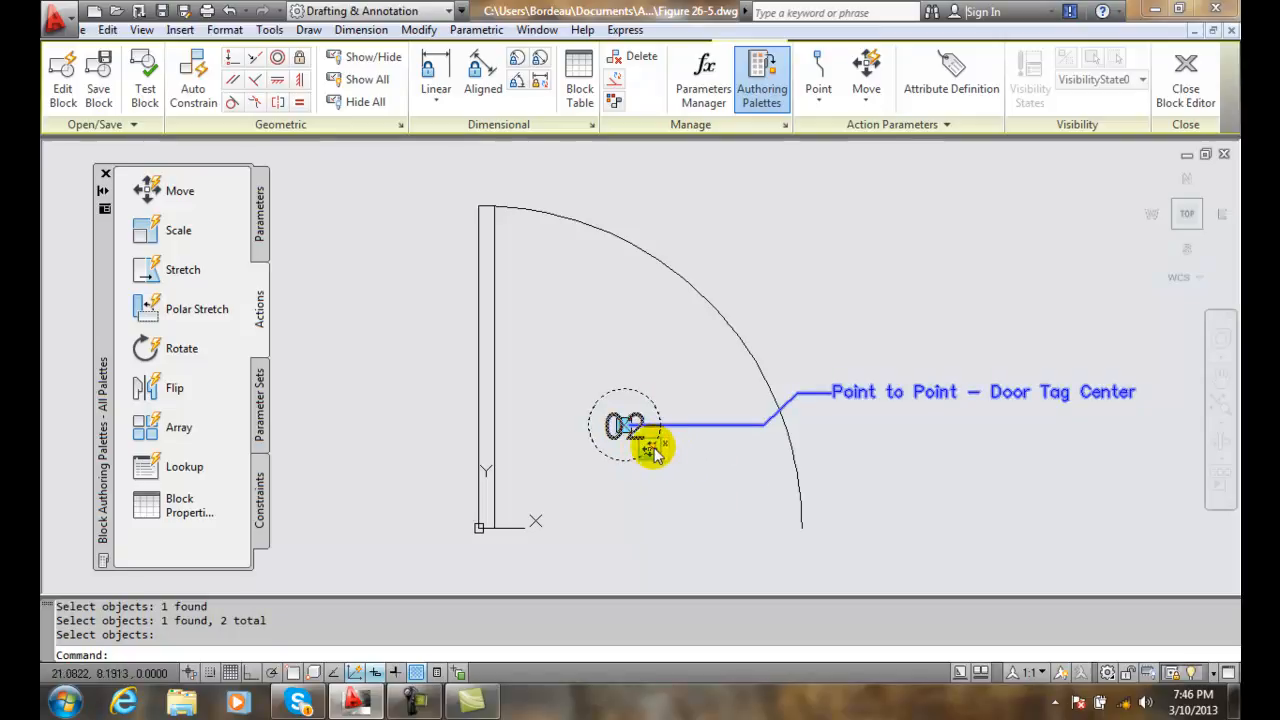
mouse_move(652, 452)
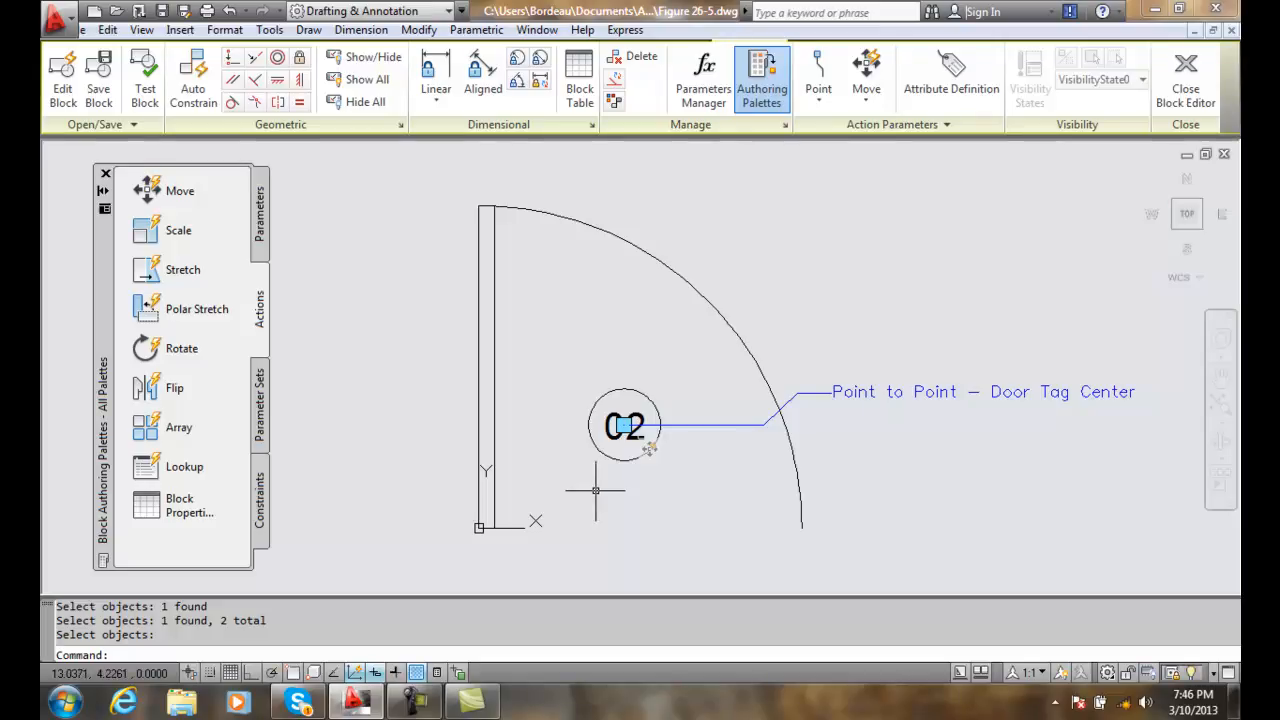
Step: Close the Block Editor saving changes, returning to the drawing's Insert ribbon
left_click(96, 76)
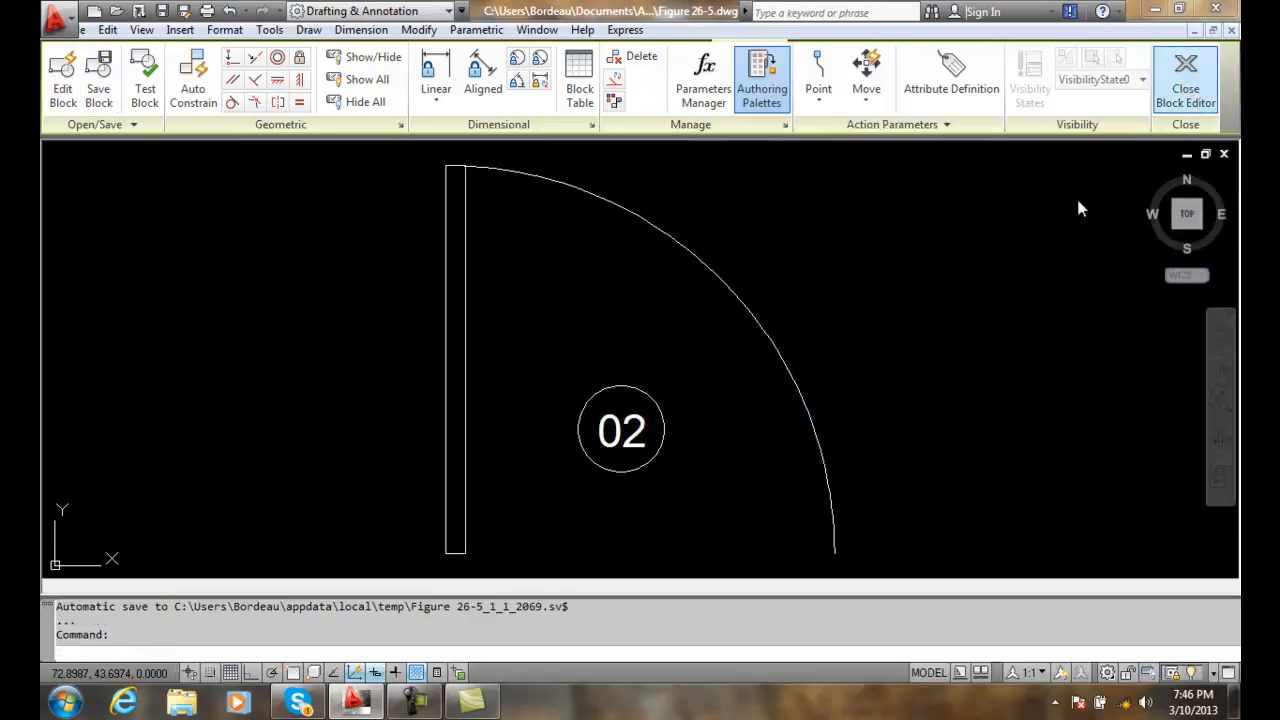
left_click(1184, 76)
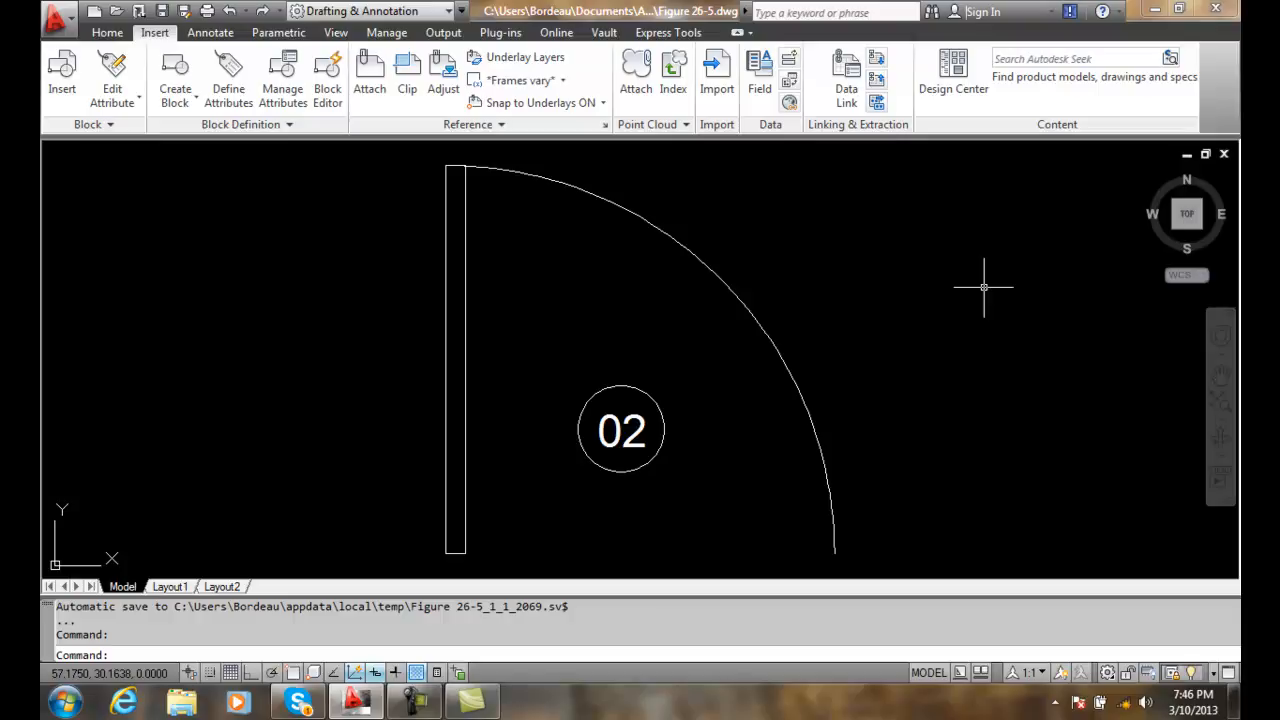